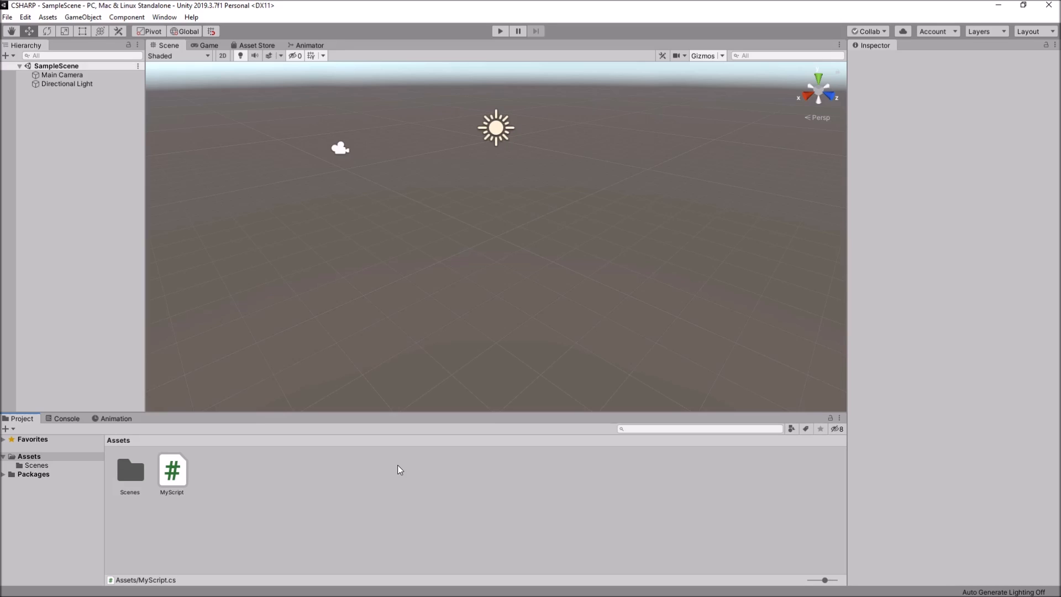
Open MyScript from the Project panel's Assets folder in Visual Studio
double_click(172, 470)
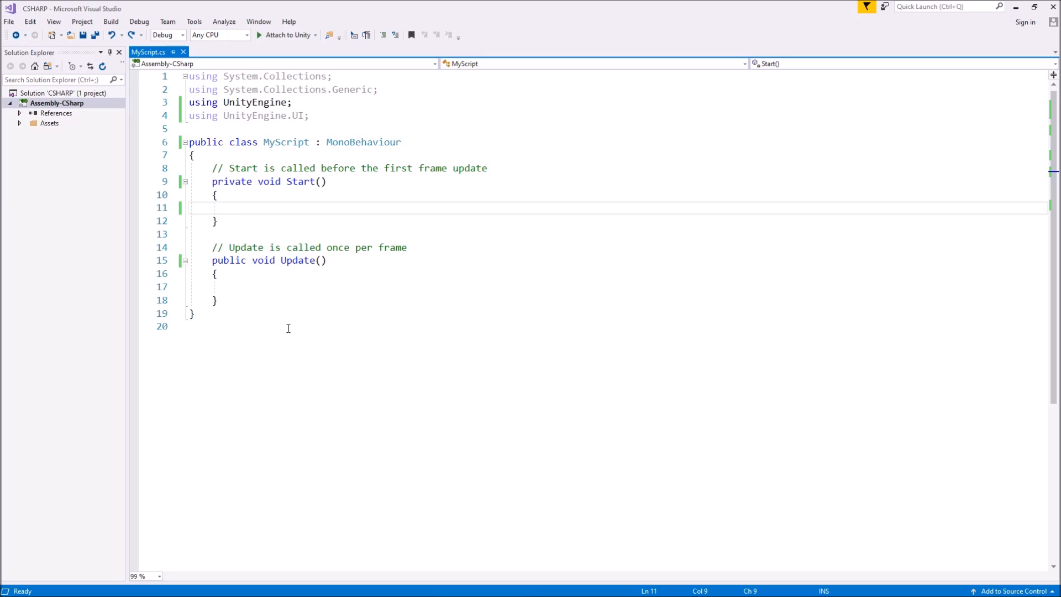
left_click(234, 208)
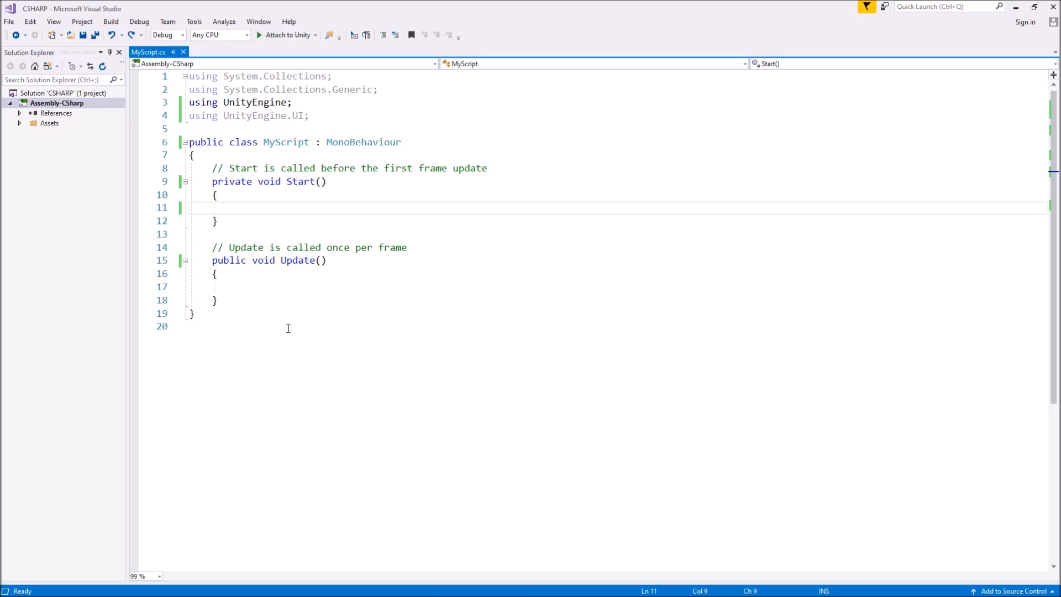
left_click(235, 208)
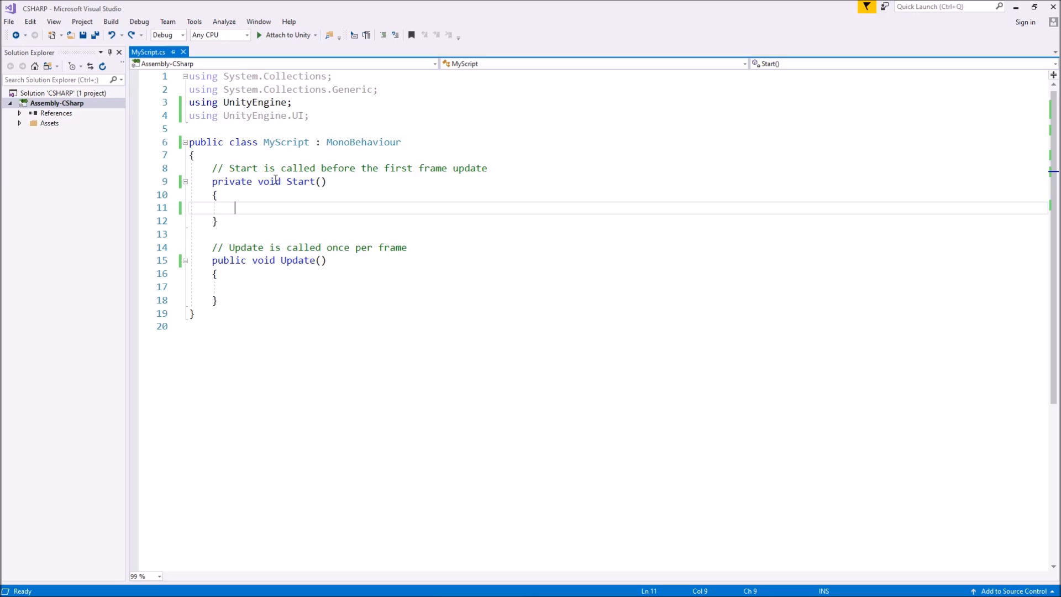
mouse_move(296, 209)
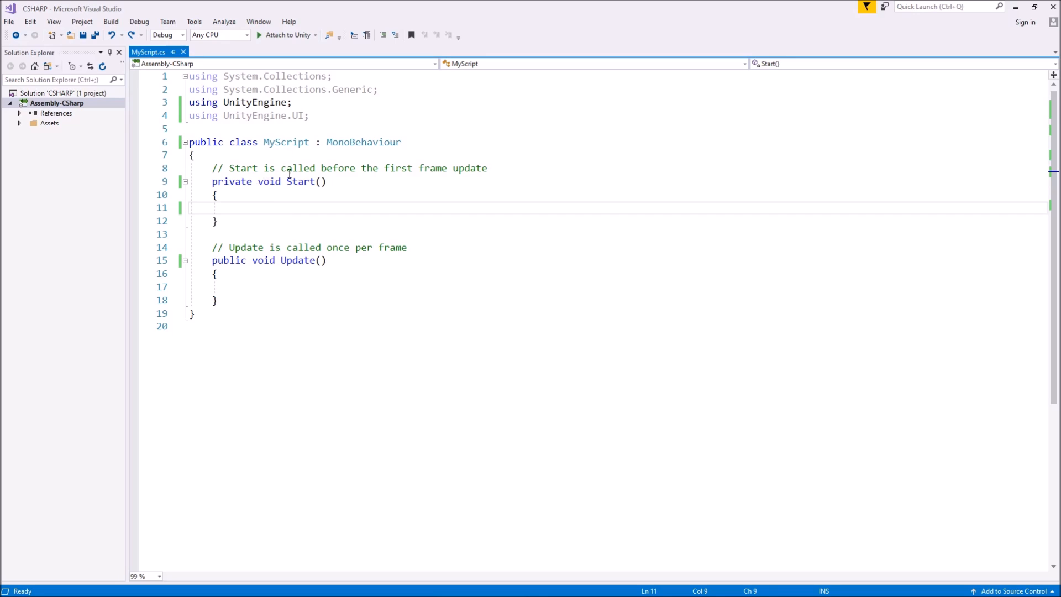
mouse_move(264, 212)
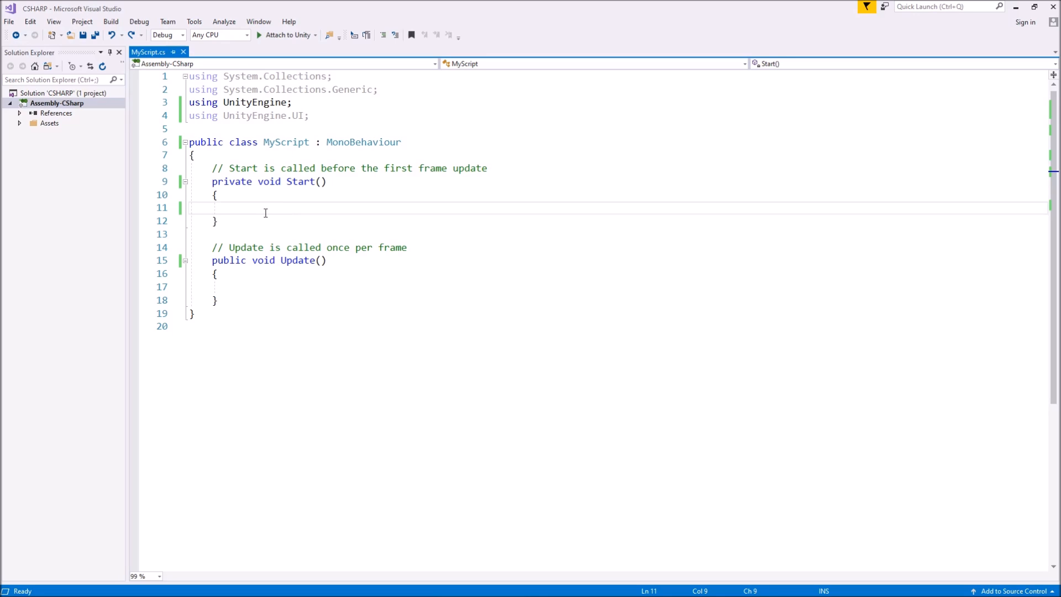
left_click(234, 208)
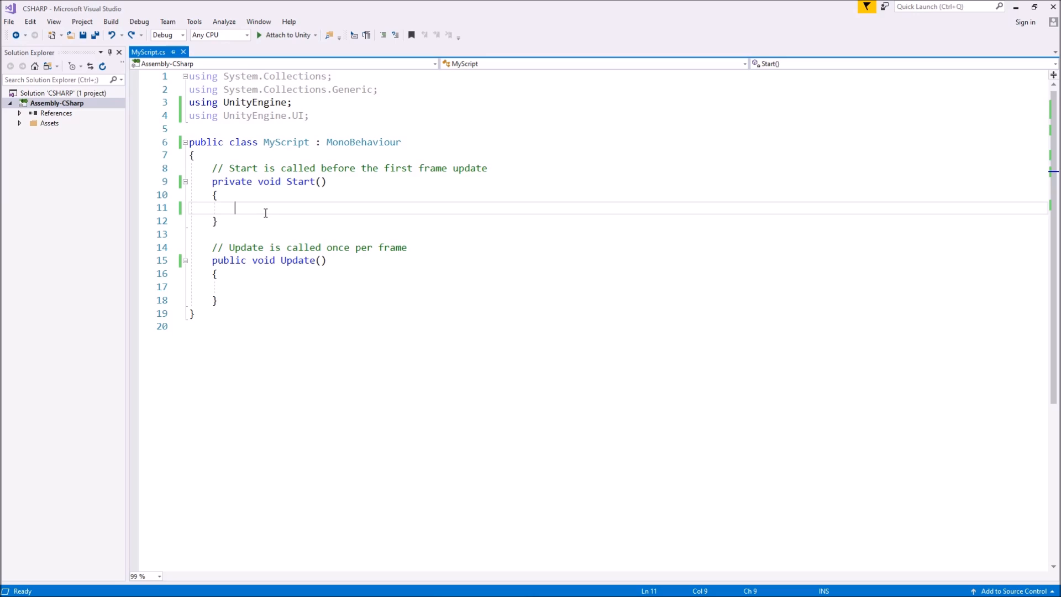
mouse_move(441, 212)
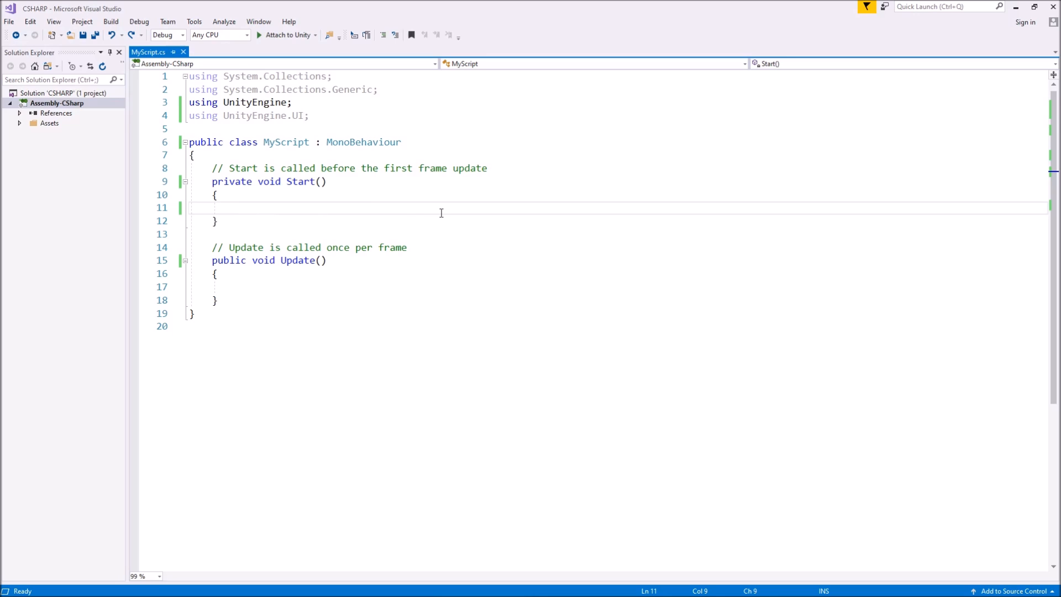
mouse_move(493, 174)
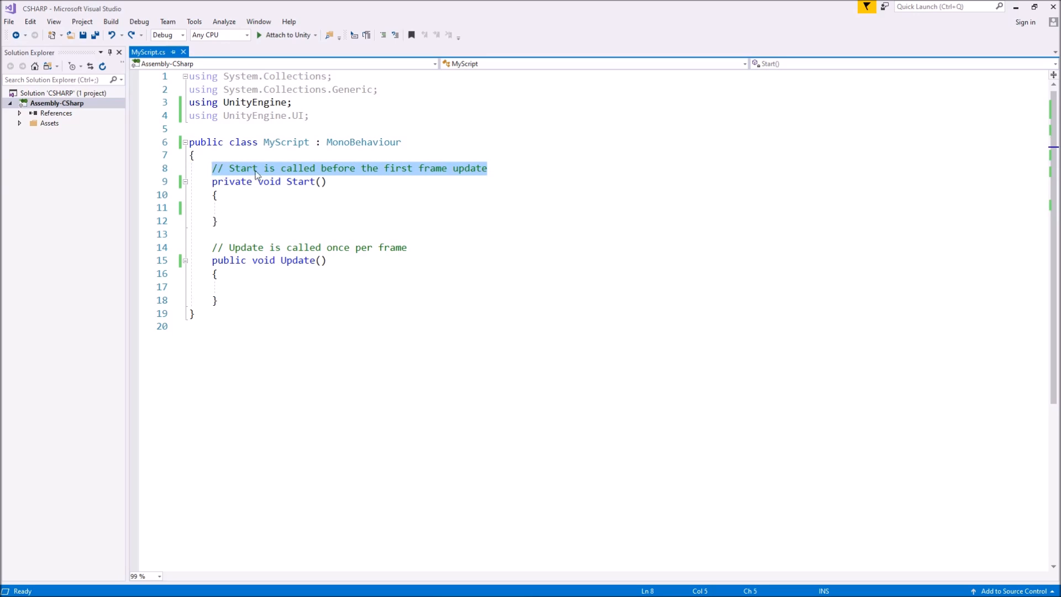
Delete the comment above Start, leaving line 8 empty and ready for writing
key("Delete")
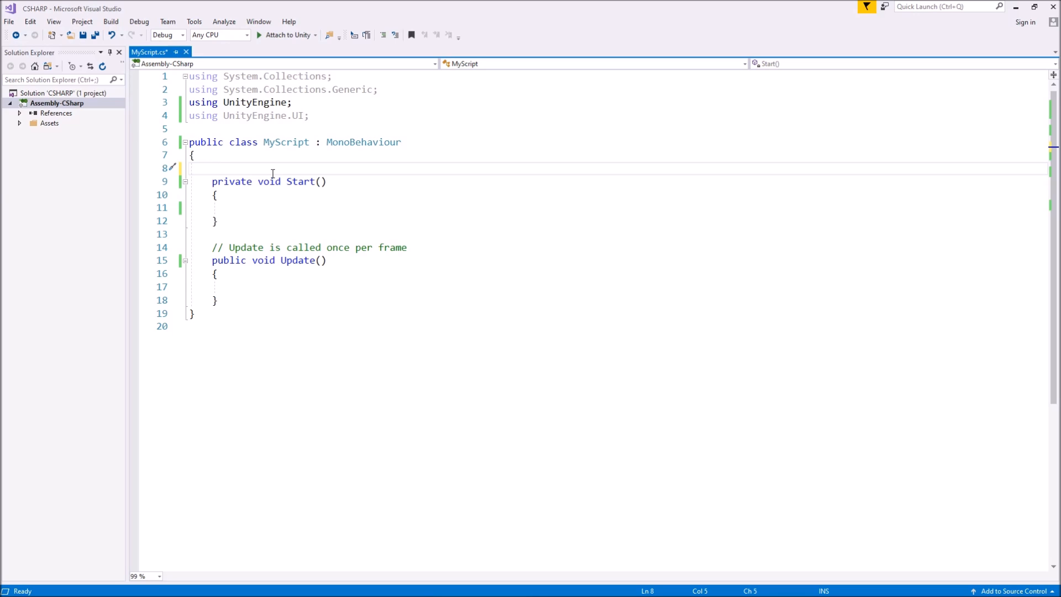
left_click(212, 168)
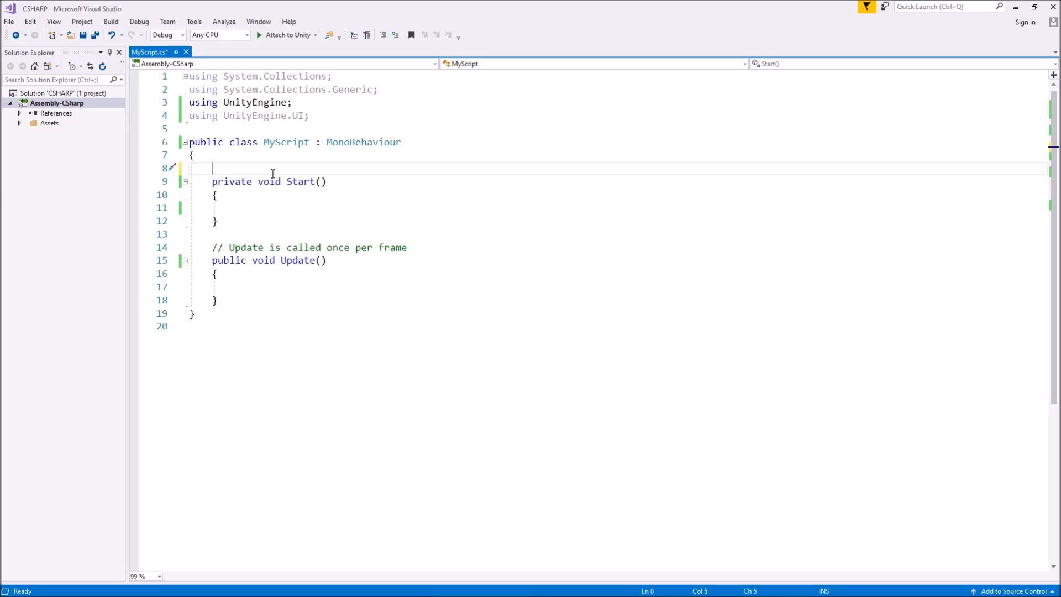
Declare 'public int wholeNumber;' on line 8 above the Start method
type("public")
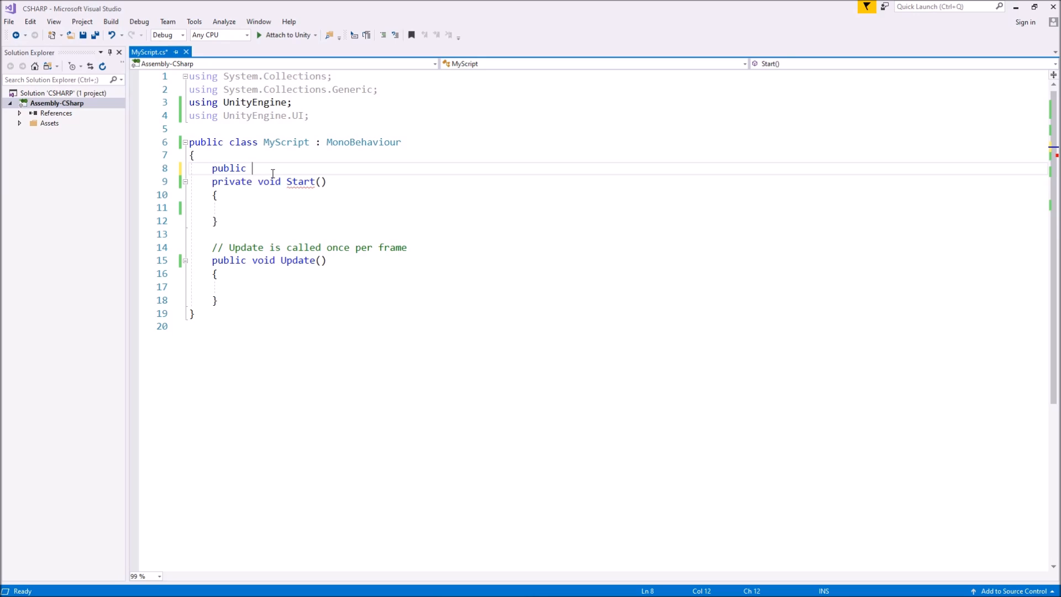
type("in")
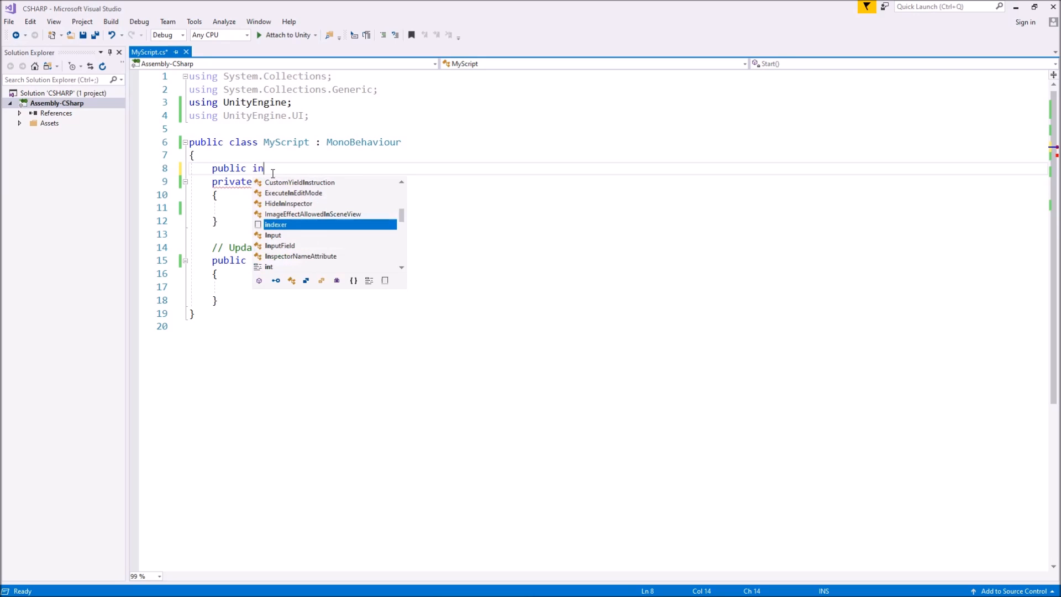
type("t")
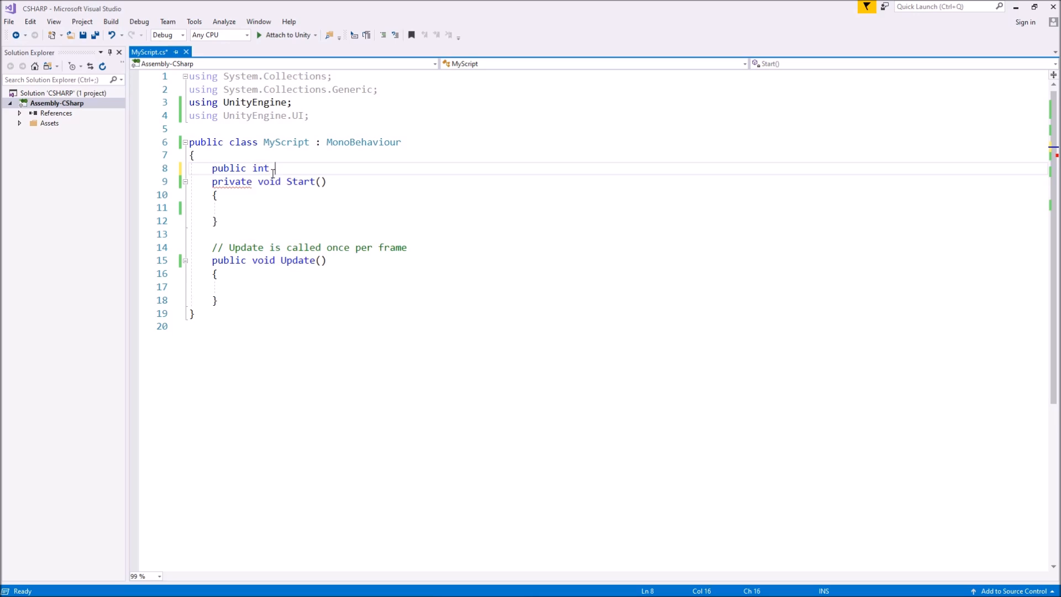
type("wholeNumb")
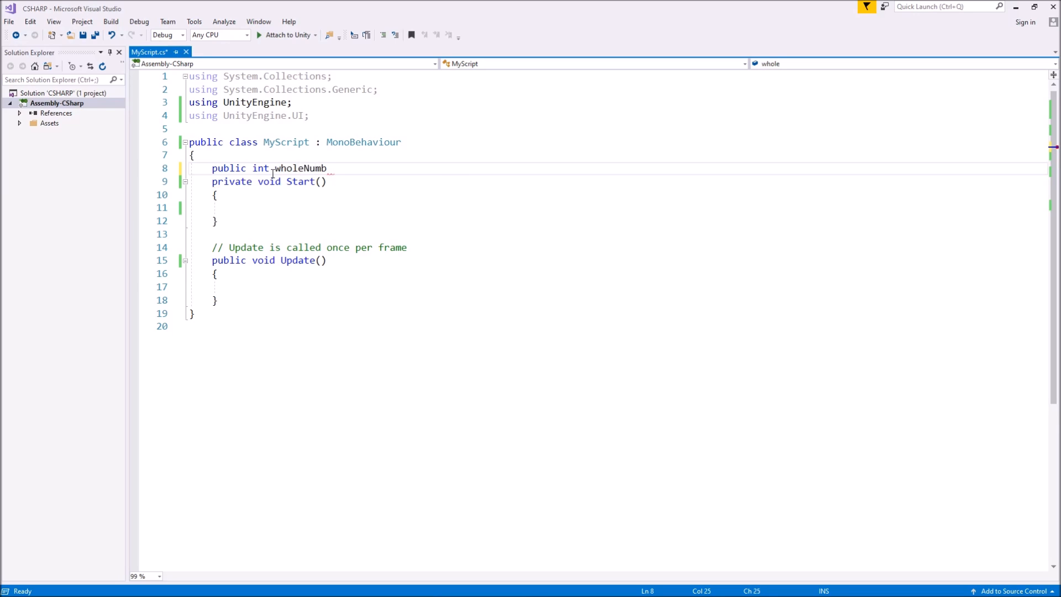
type("er;")
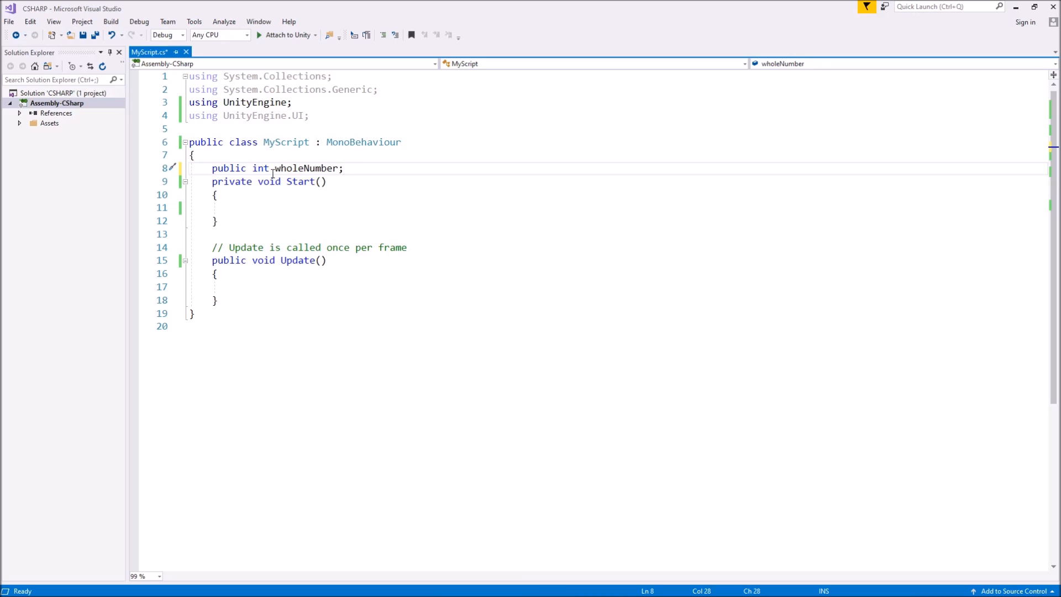
left_click(342, 168)
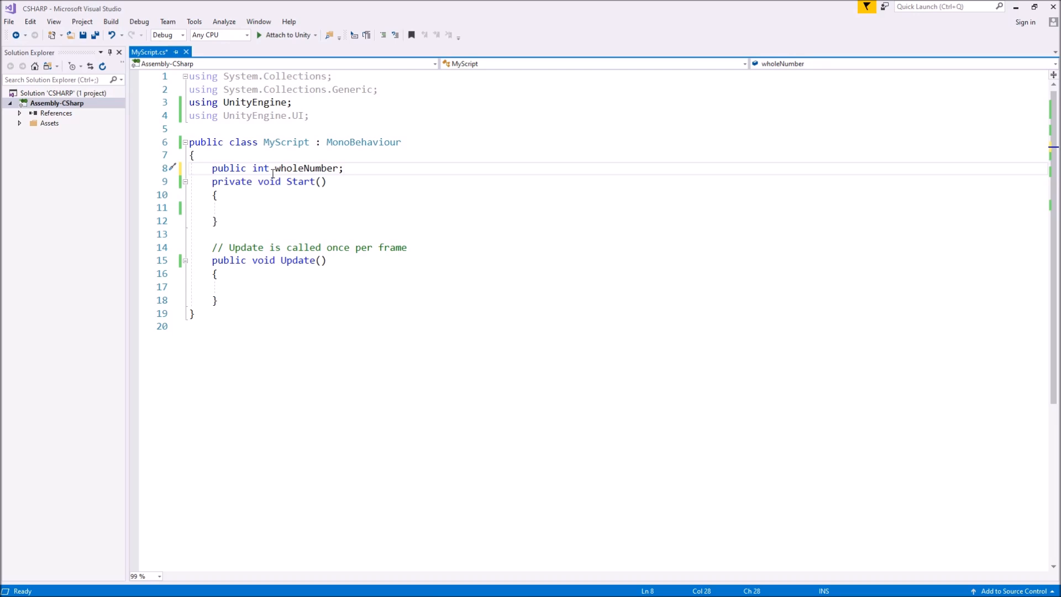
Declare 'public float decimalNumber;' below wholeNumber, with a new line after it
key("Return")
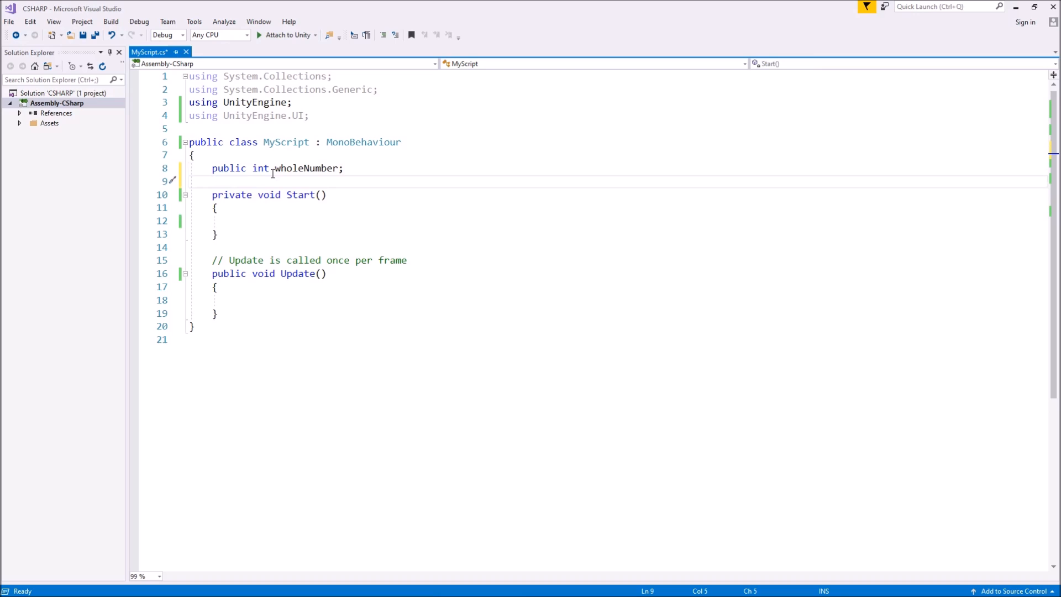
type("public")
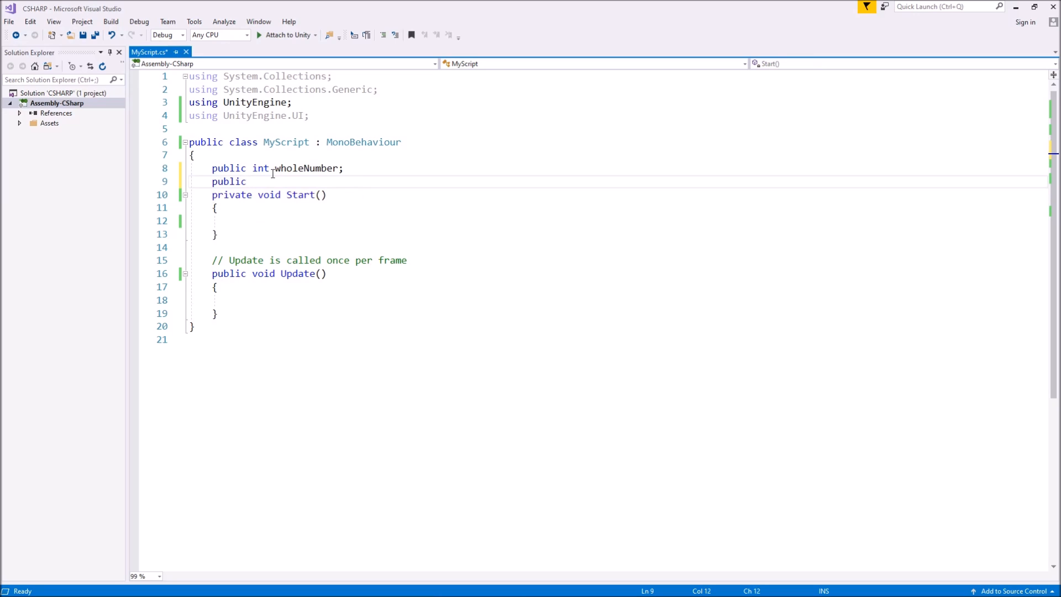
type("float")
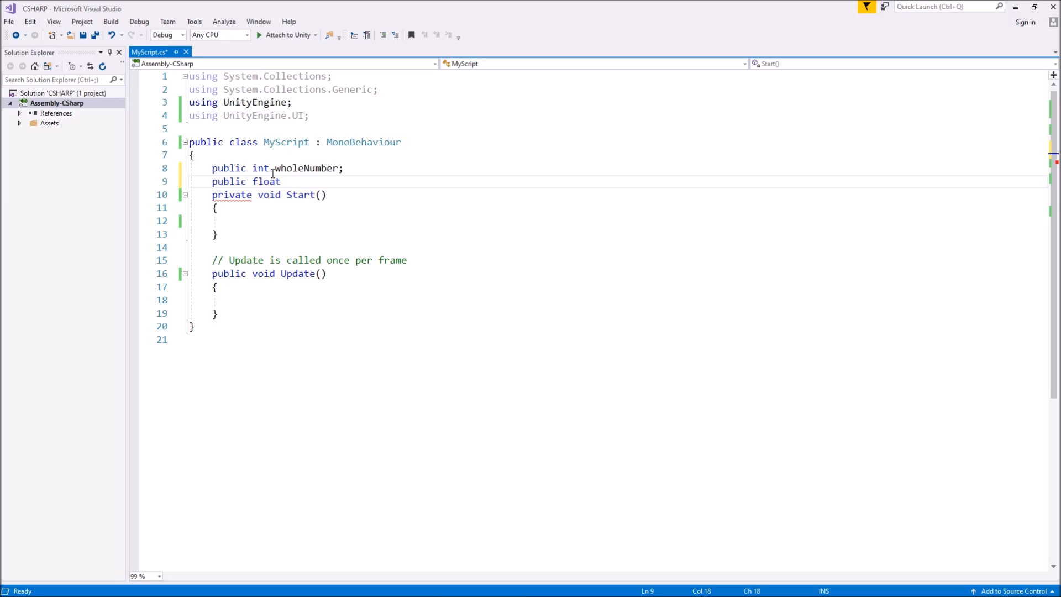
type("decimalNum")
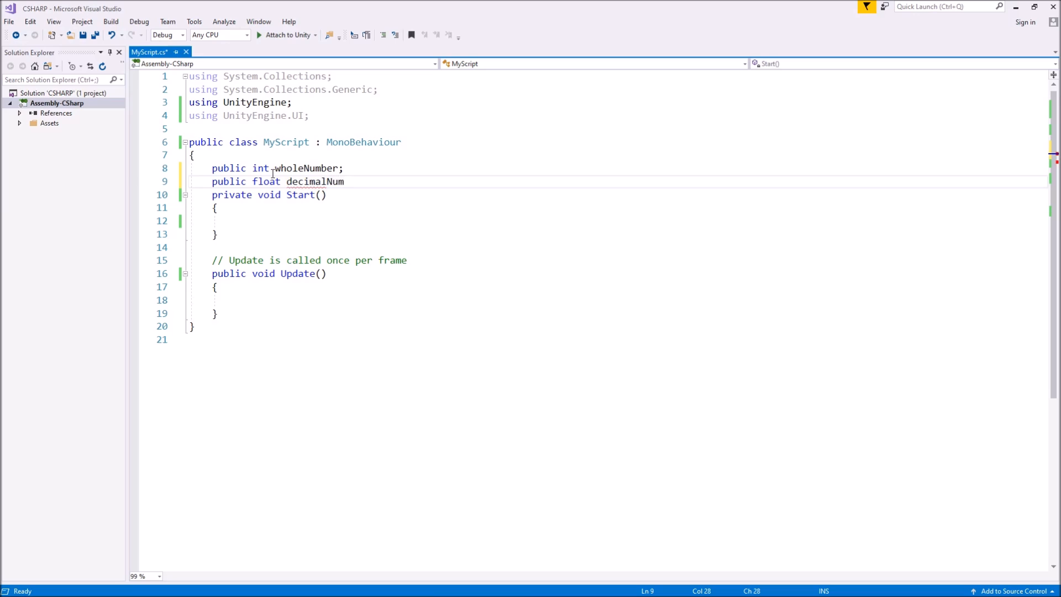
type("ber;")
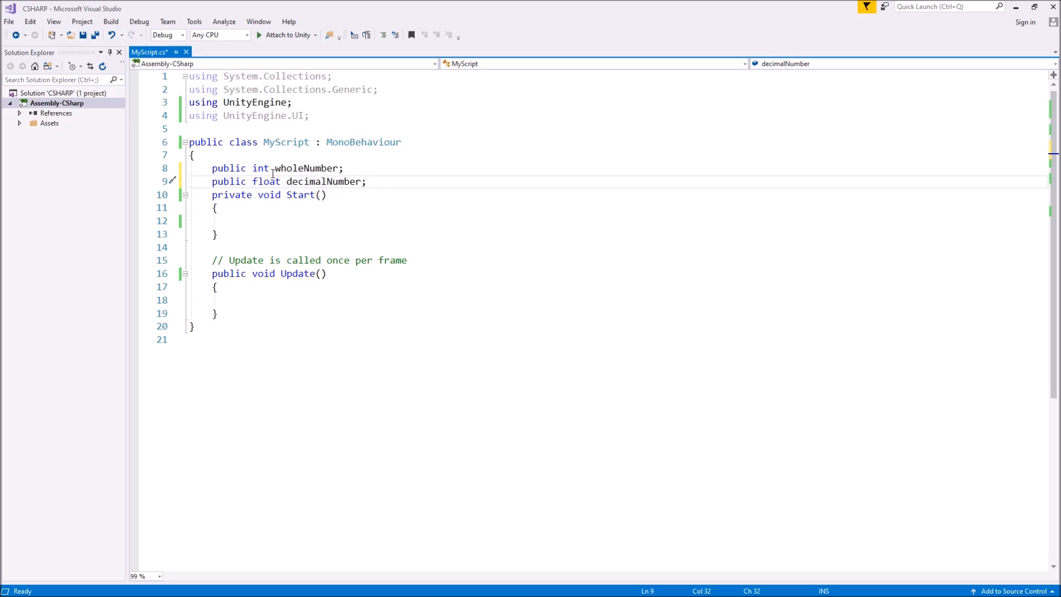
key("enter")
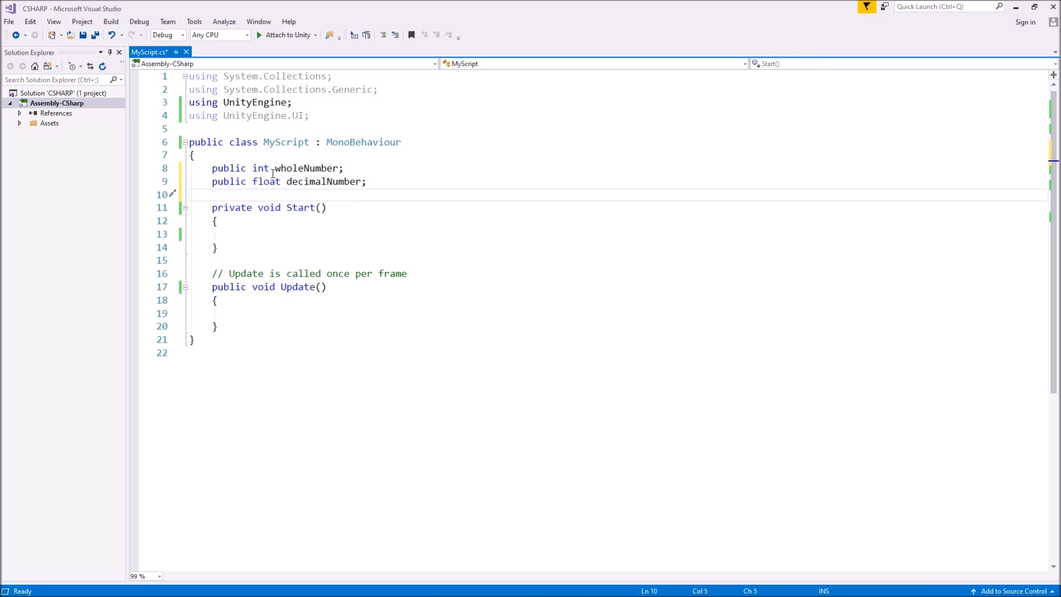
Declare 'public string myNewString;' below decimalNumber
type("public")
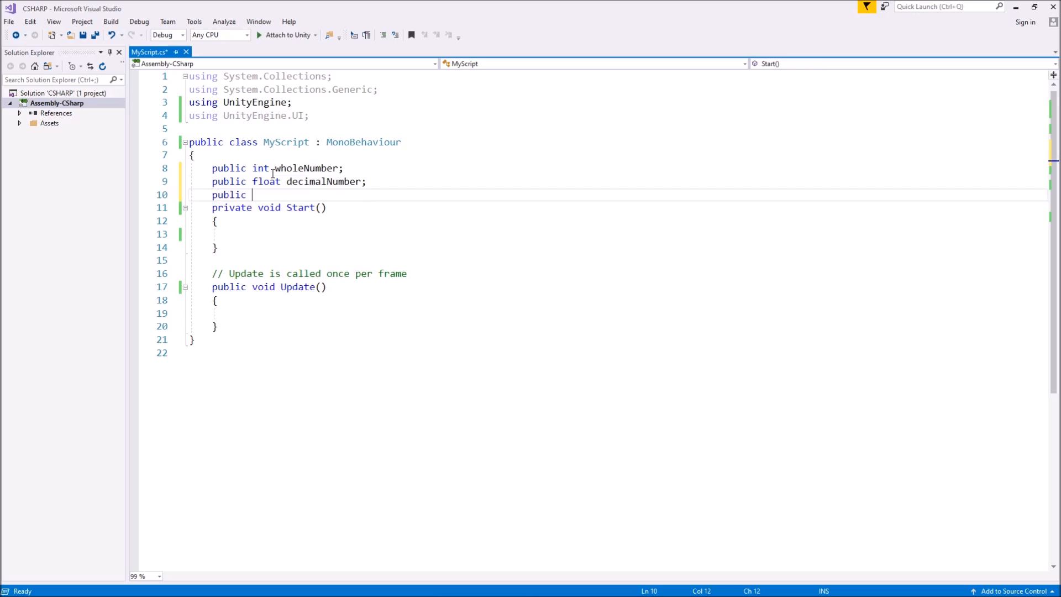
type("string")
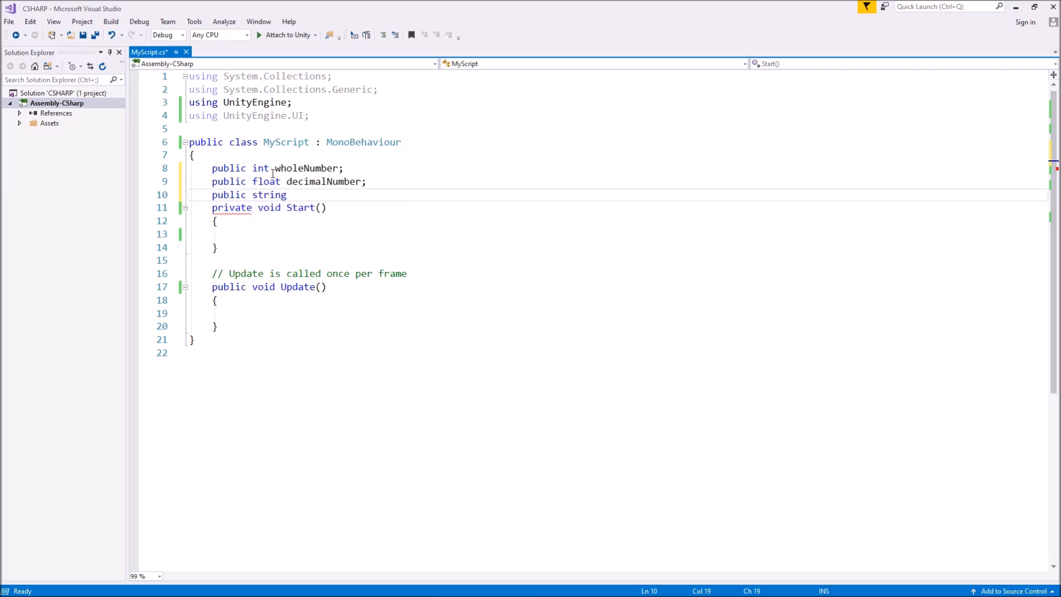
left_click(292, 194)
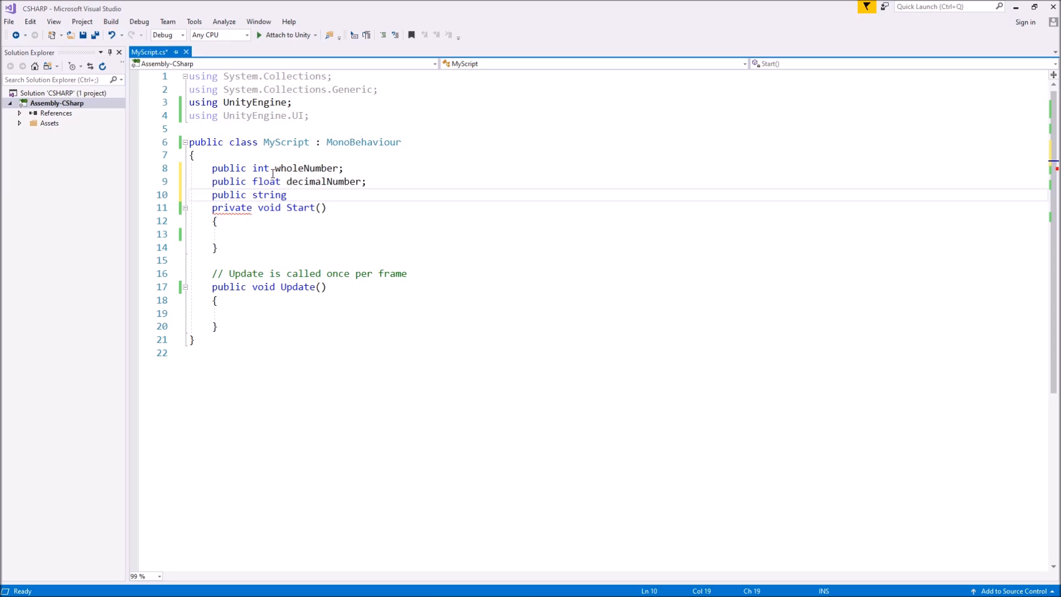
left_click(291, 194)
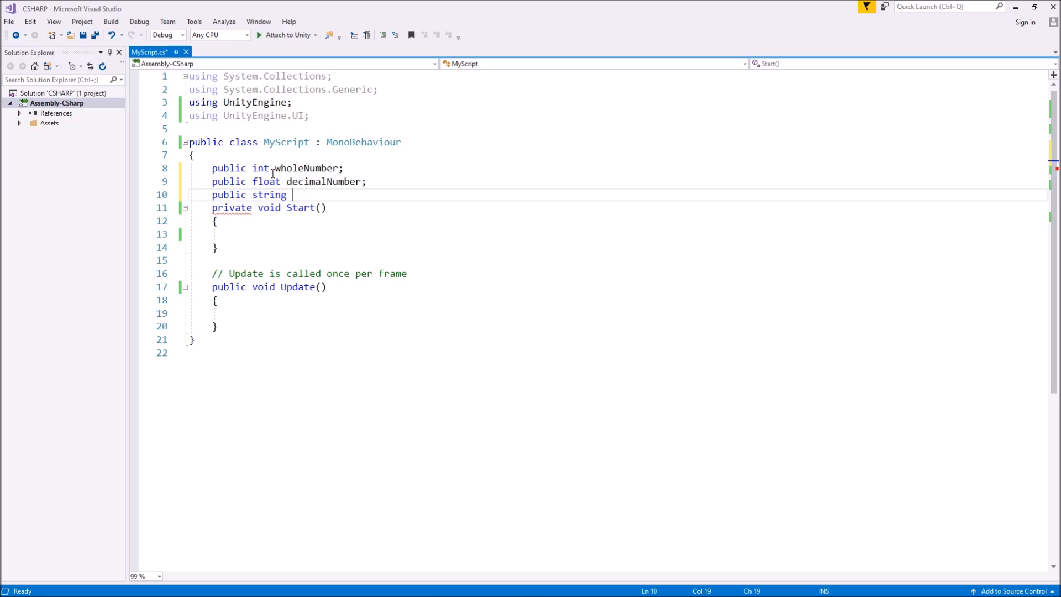
type("myN")
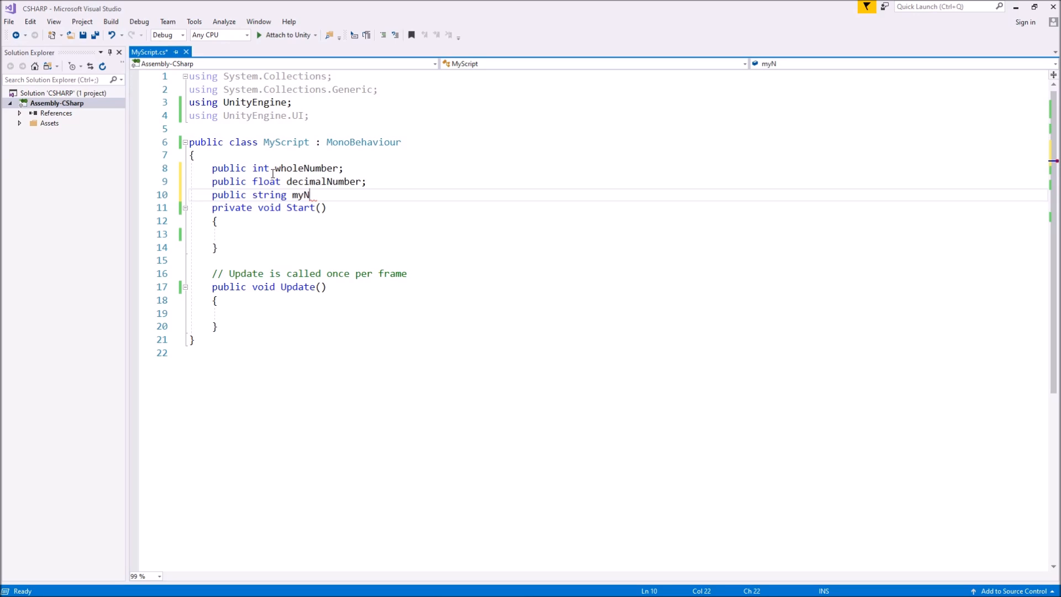
type("ewString")
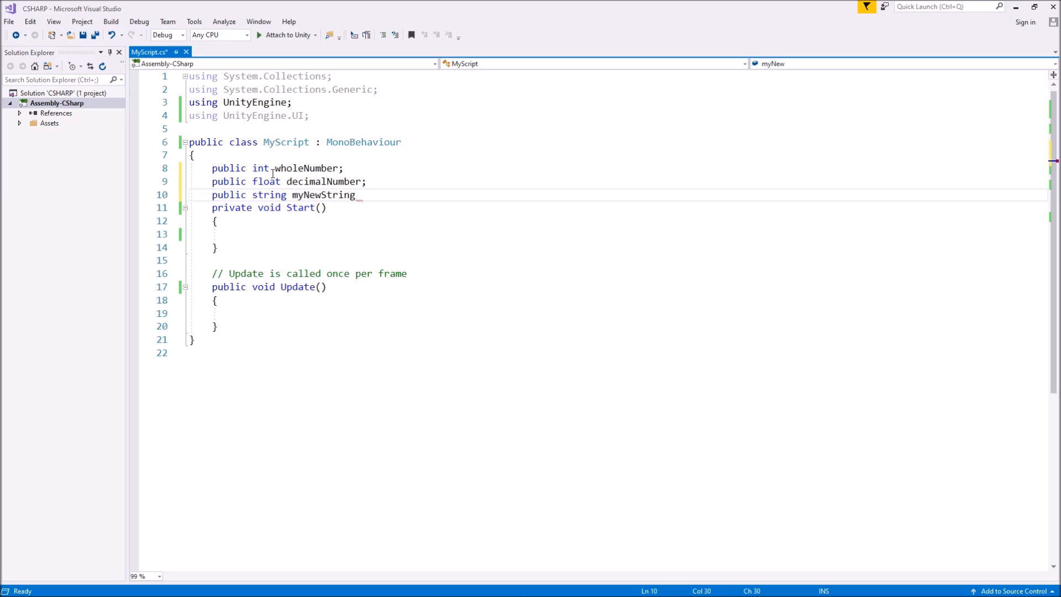
type(";")
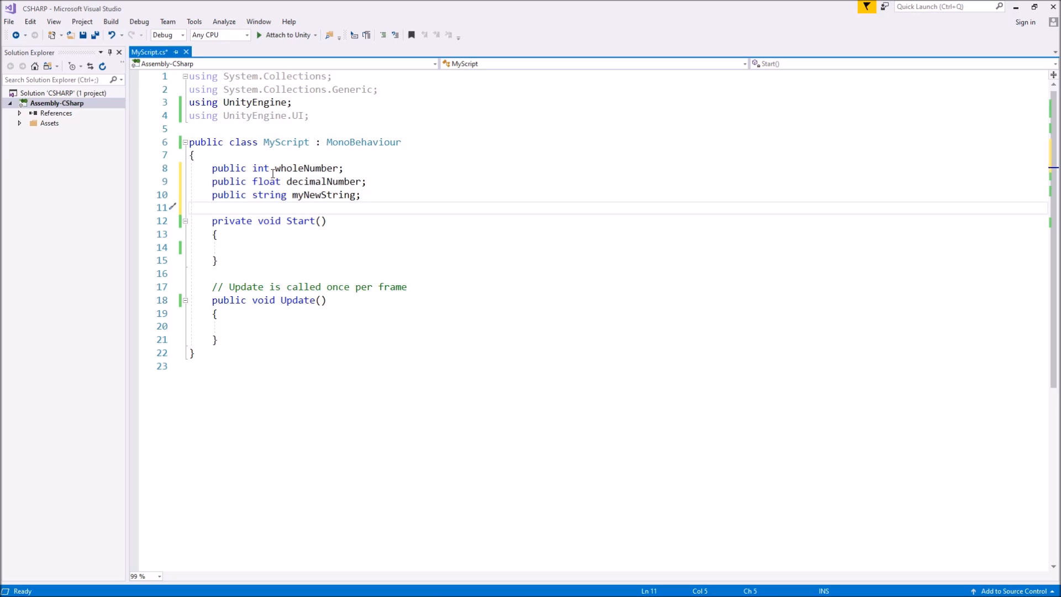
Declare 'public bool myBool;' below myNewString
type("public")
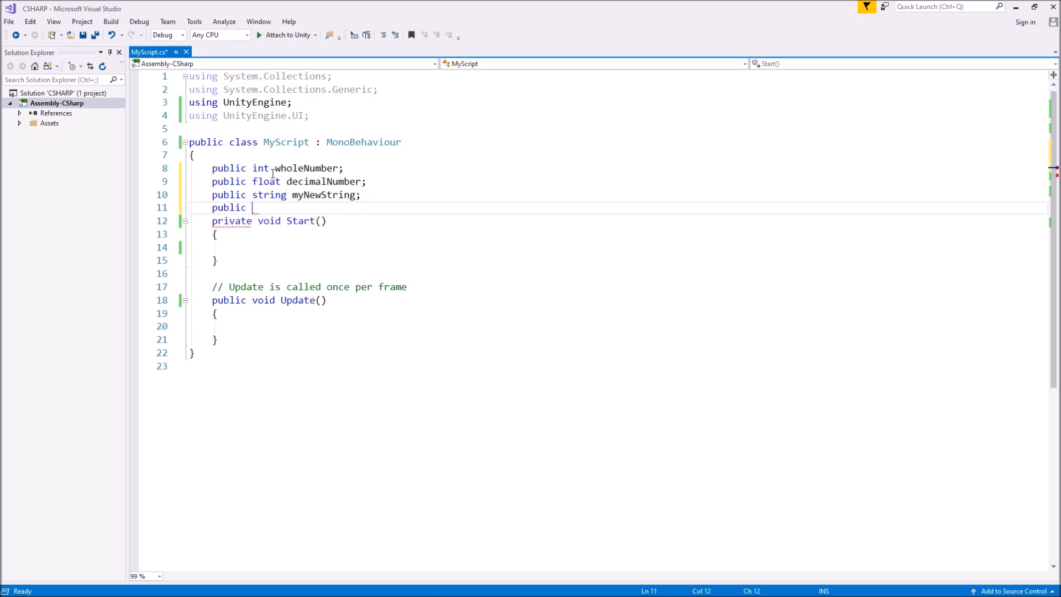
type("boo")
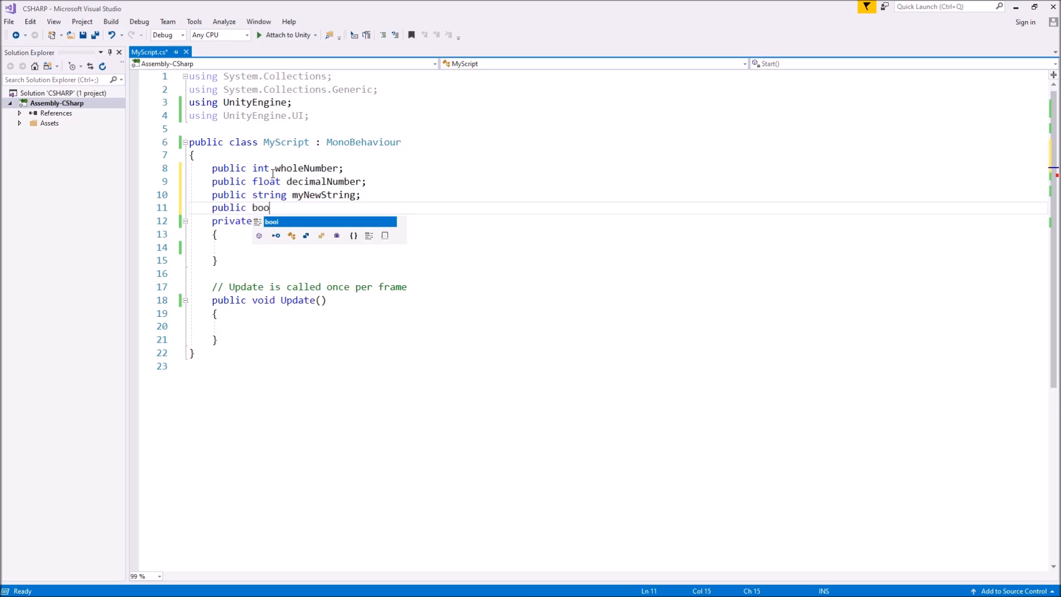
type("l")
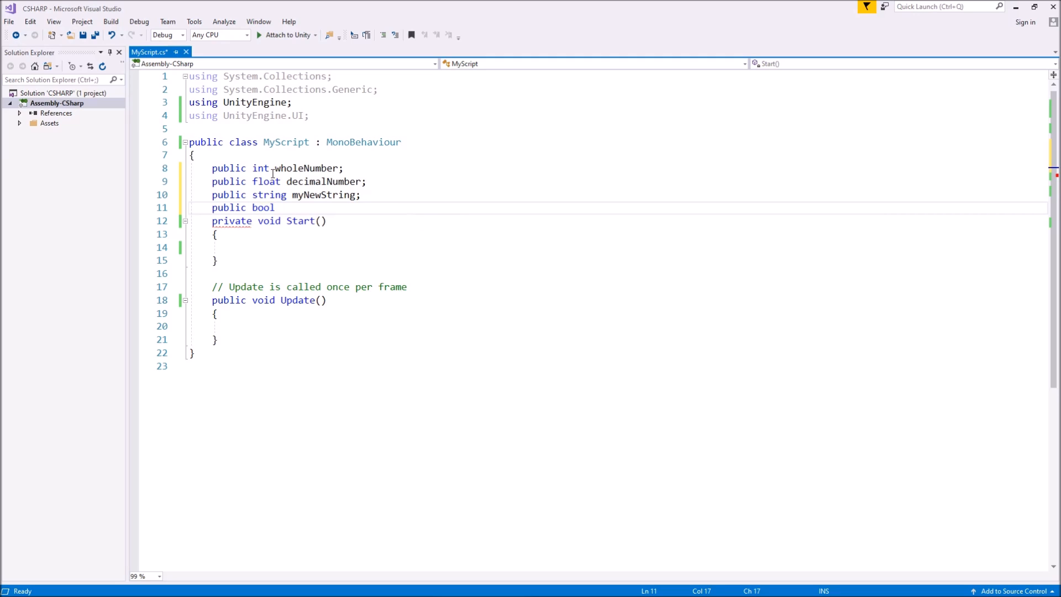
type("myB")
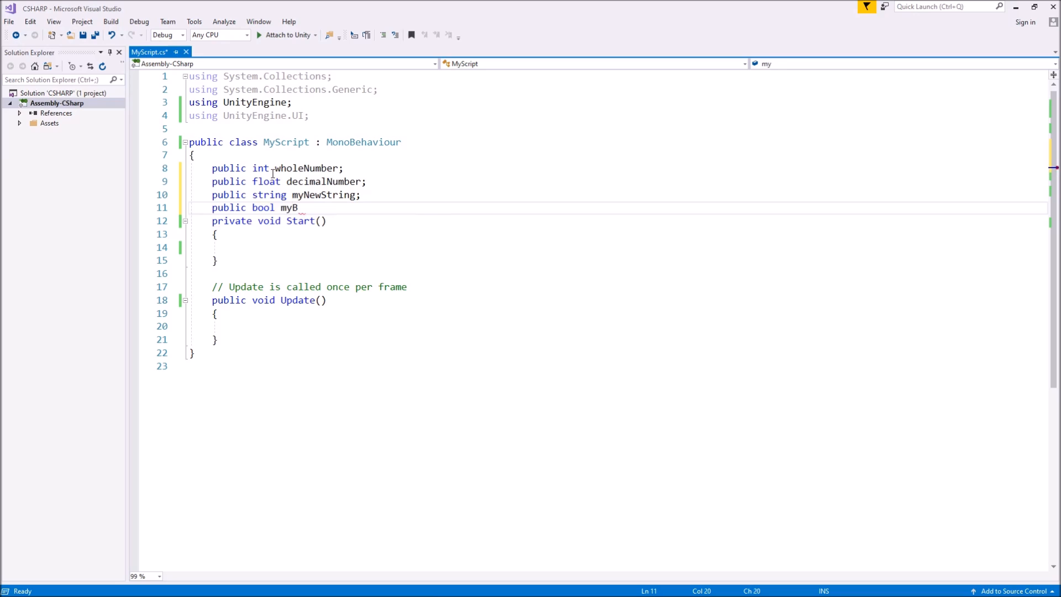
type("ool;")
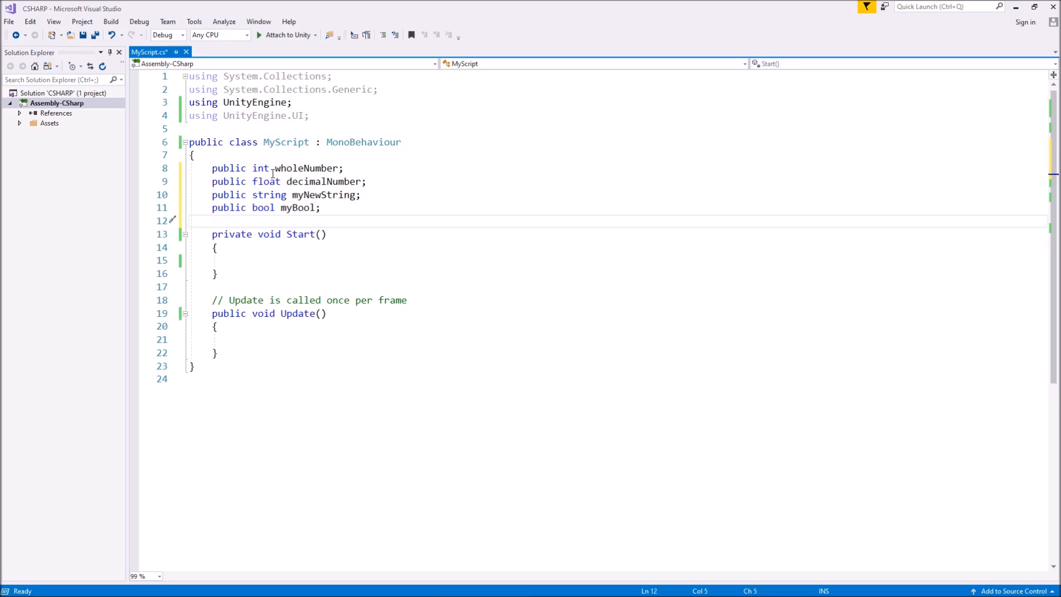
Start a 'public GameObject newO' field below myBool, accepting the GameObject completion
type("public")
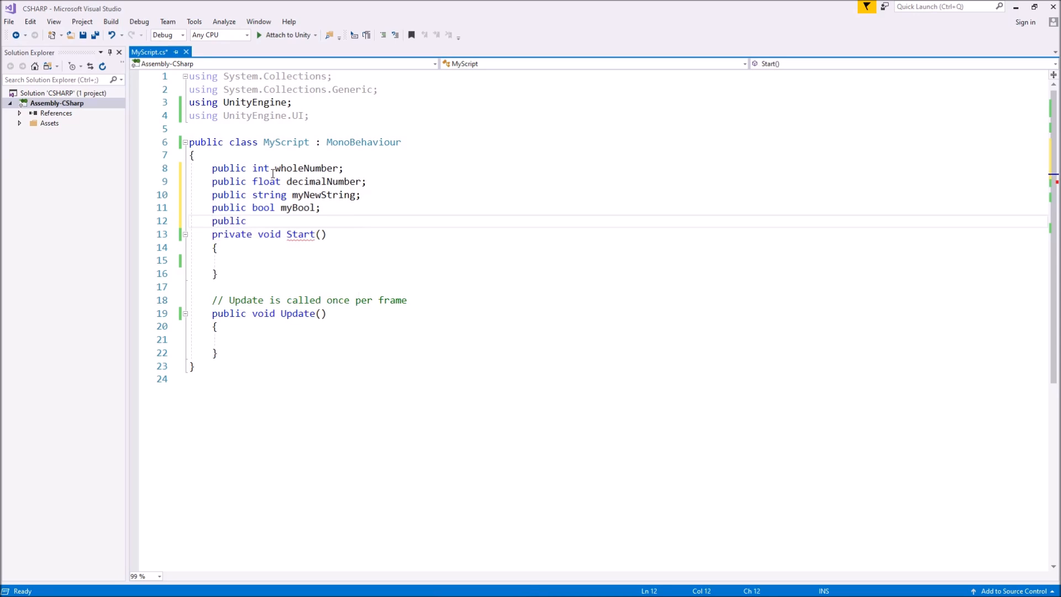
type("G")
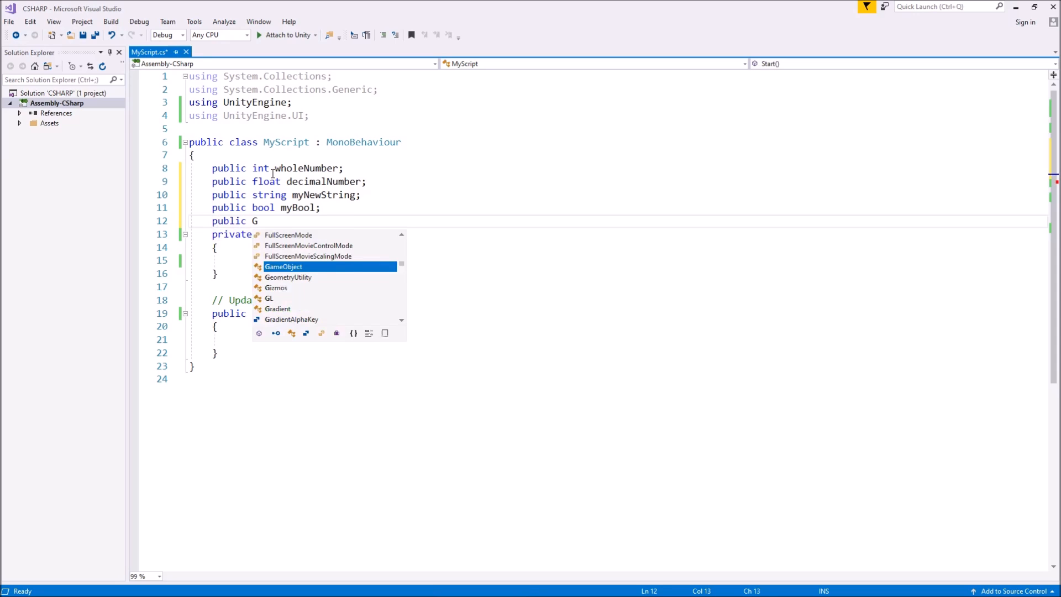
type("ame")
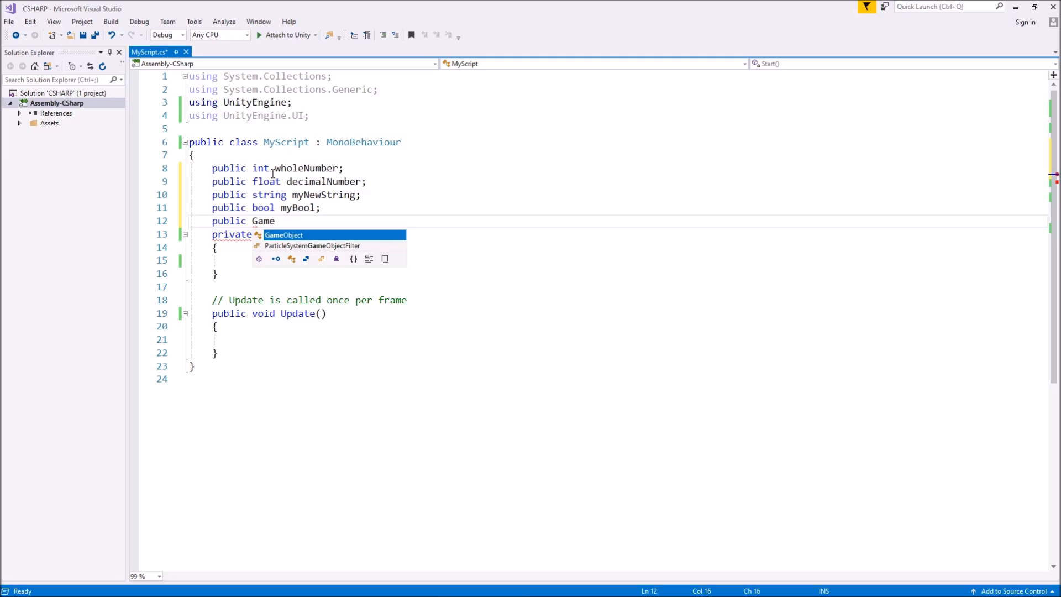
key("Tab")
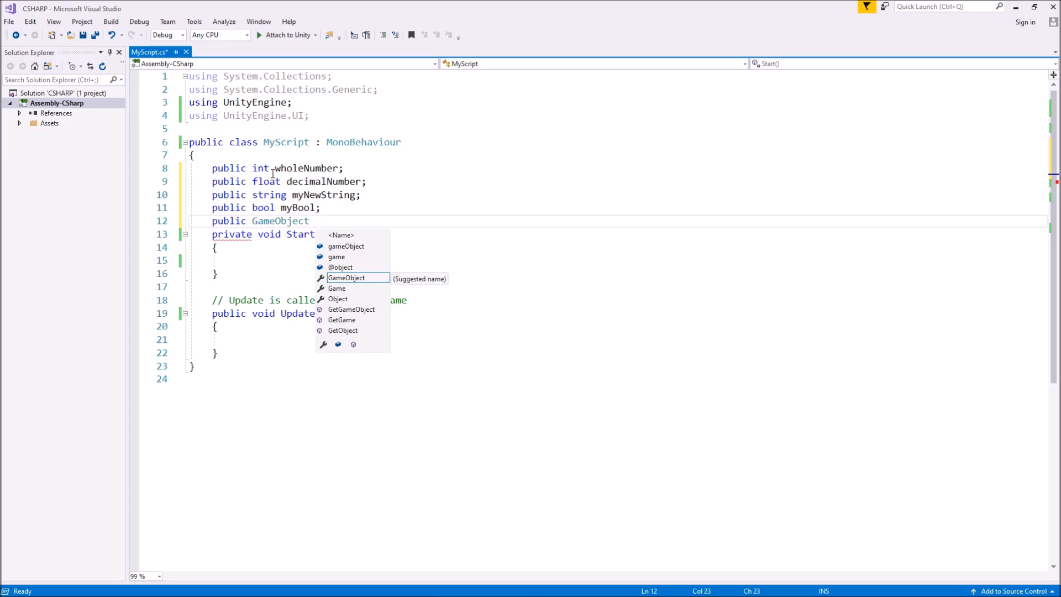
type("newObject;")
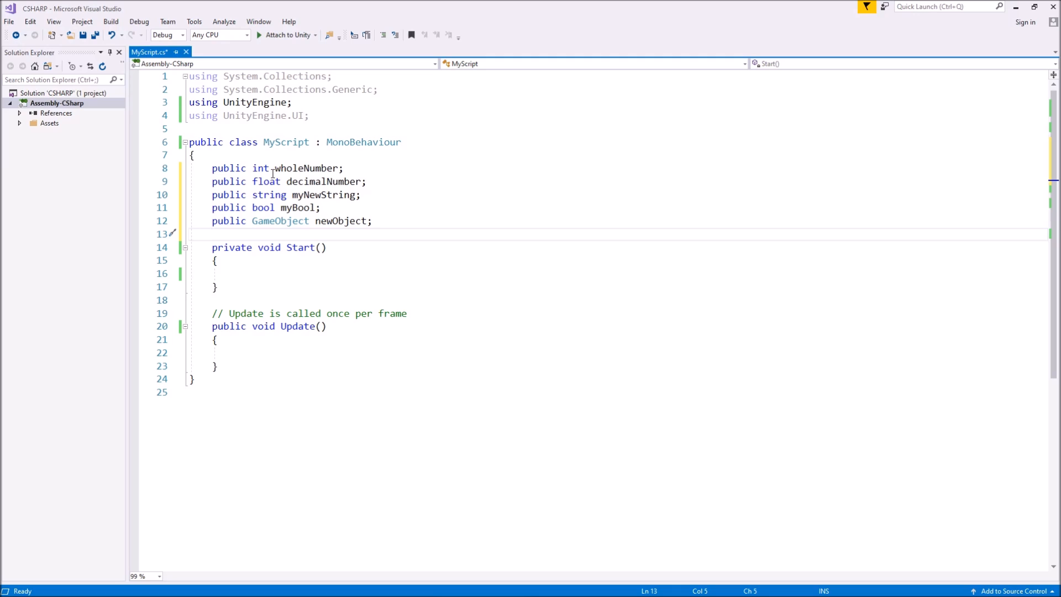
Place the cursor on the empty line below the newObject declaration
left_click(214, 234)
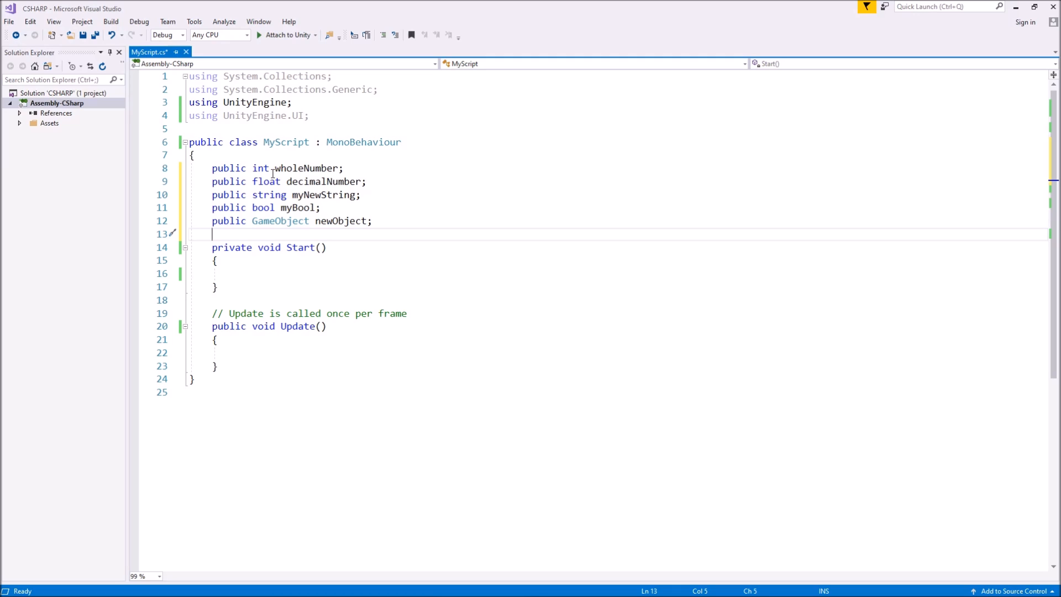